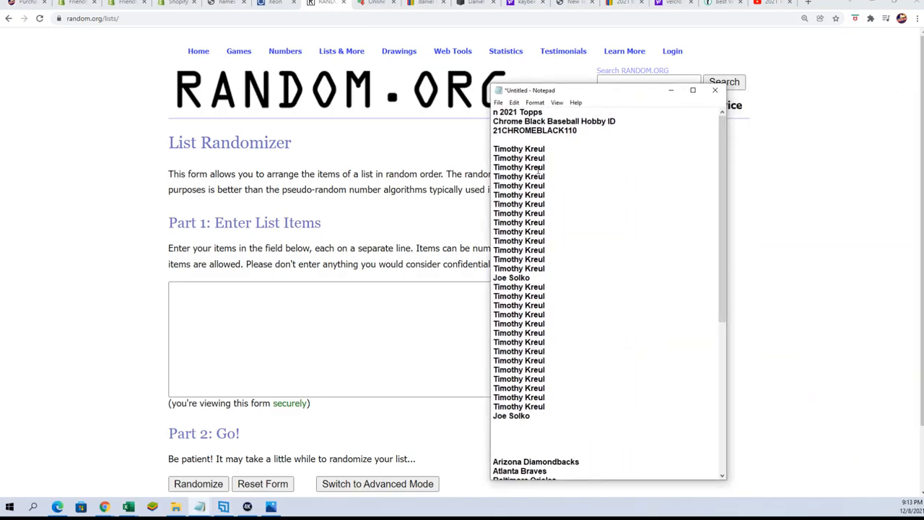
Step: Select the whole block of owner names in Notepad for copying
left_click_drag(497, 185, 532, 416)
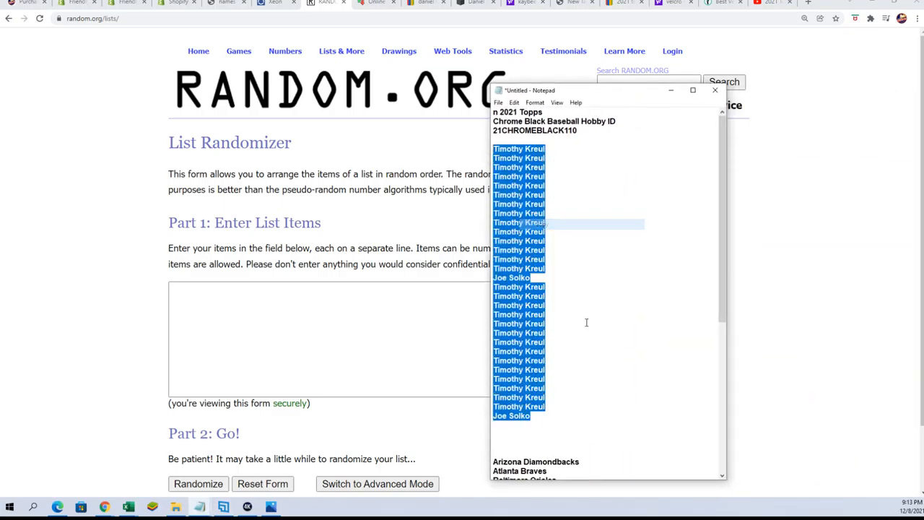
scroll("down", 3)
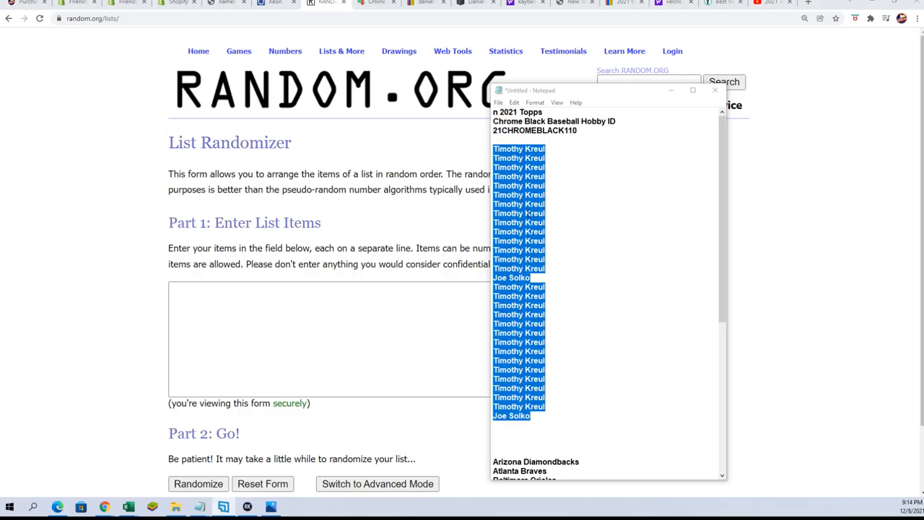
mouse_move(575, 294)
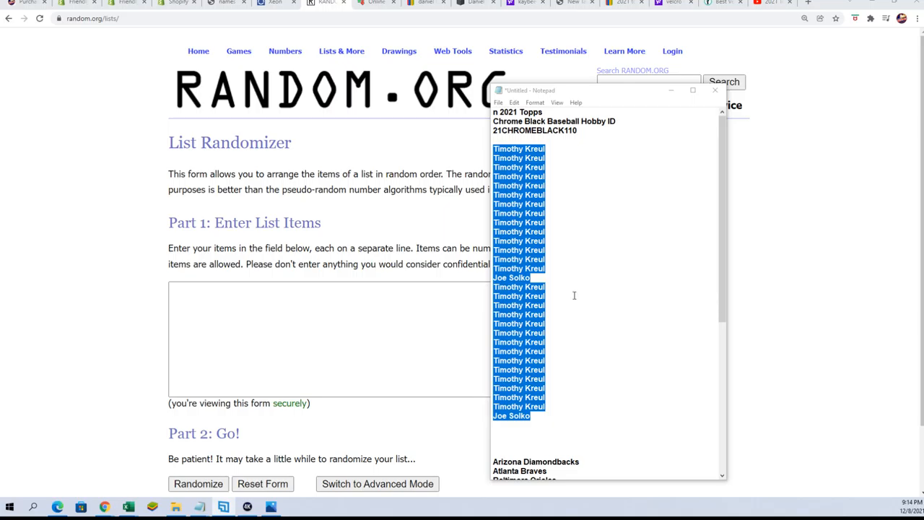
mouse_move(551, 414)
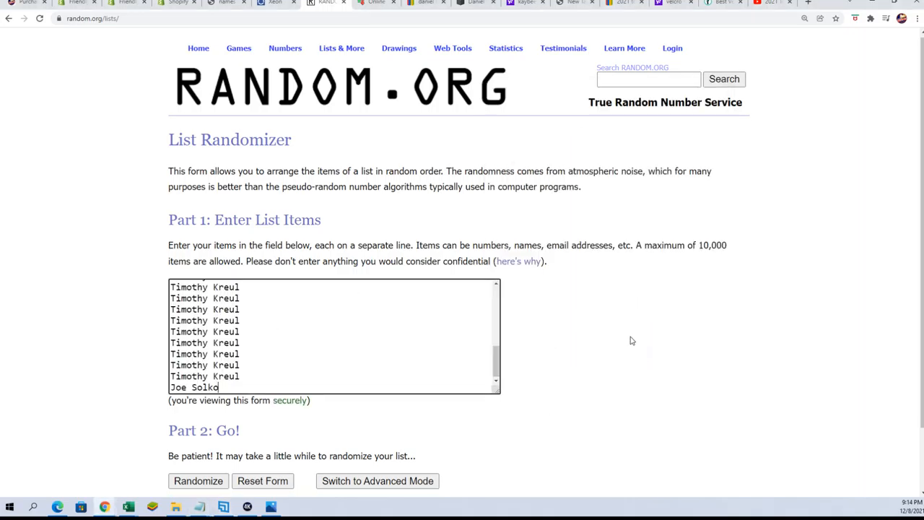
Step: Randomize the 30 owner names, then reshuffle them five more times with Again!
scroll("down", 3)
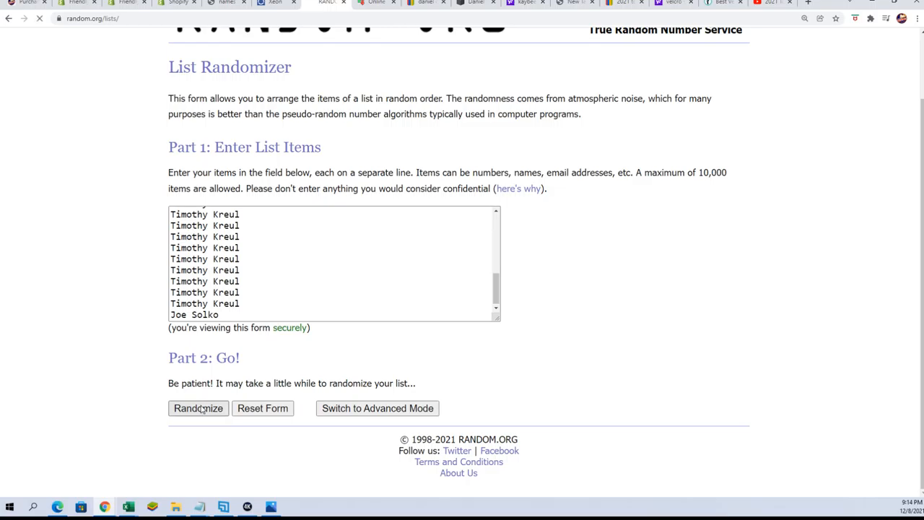
left_click(198, 407)
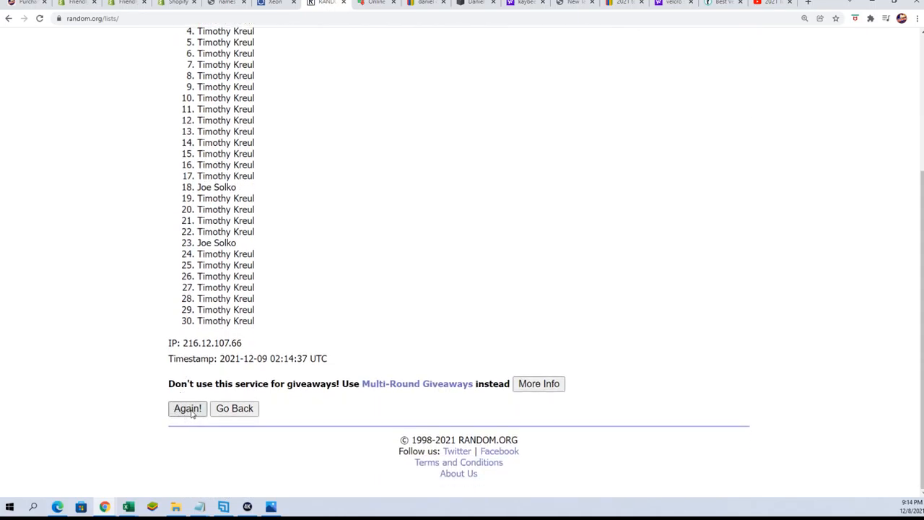
left_click(187, 407)
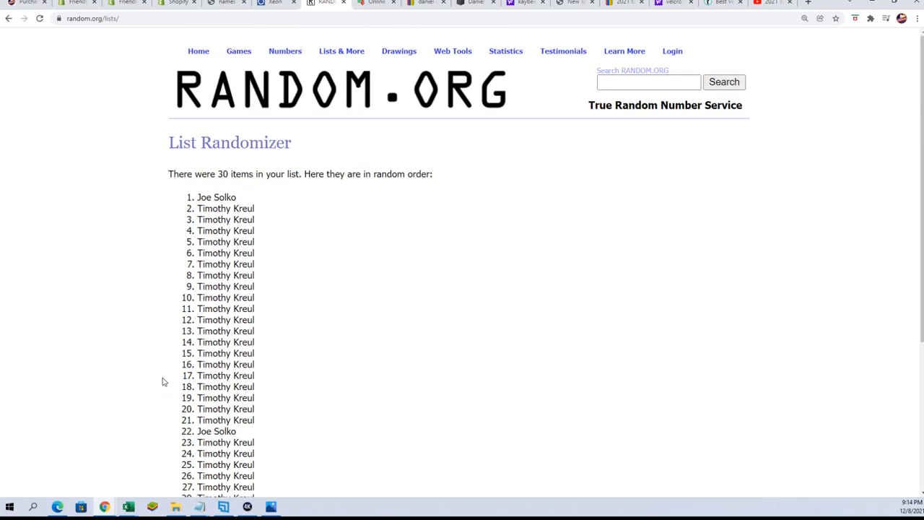
scroll("down", 3)
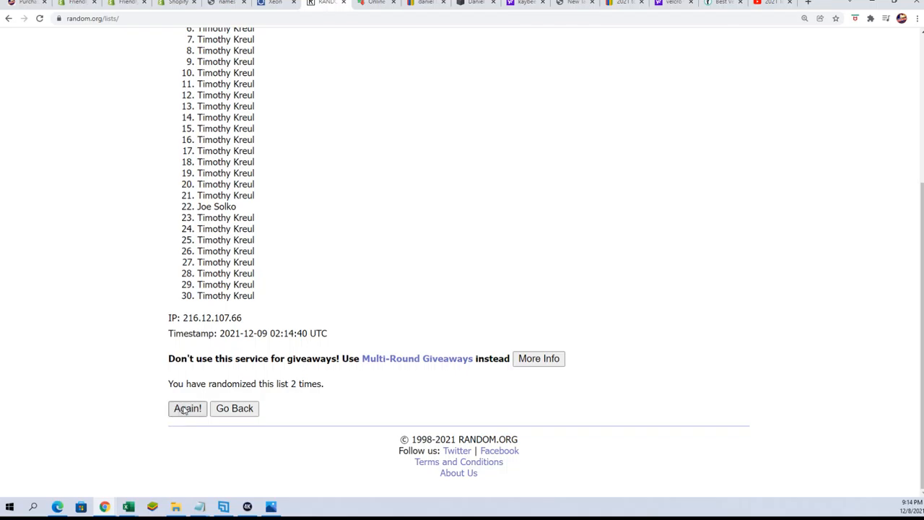
left_click(188, 407)
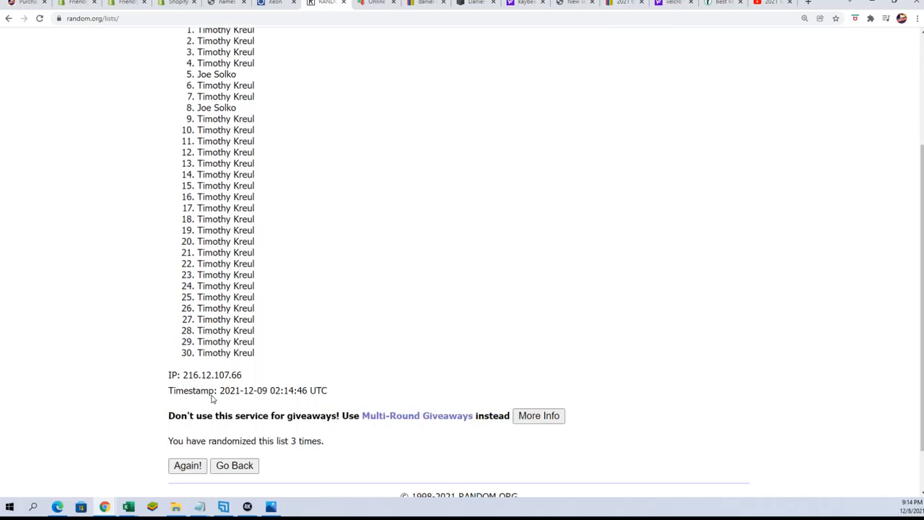
left_click(188, 465)
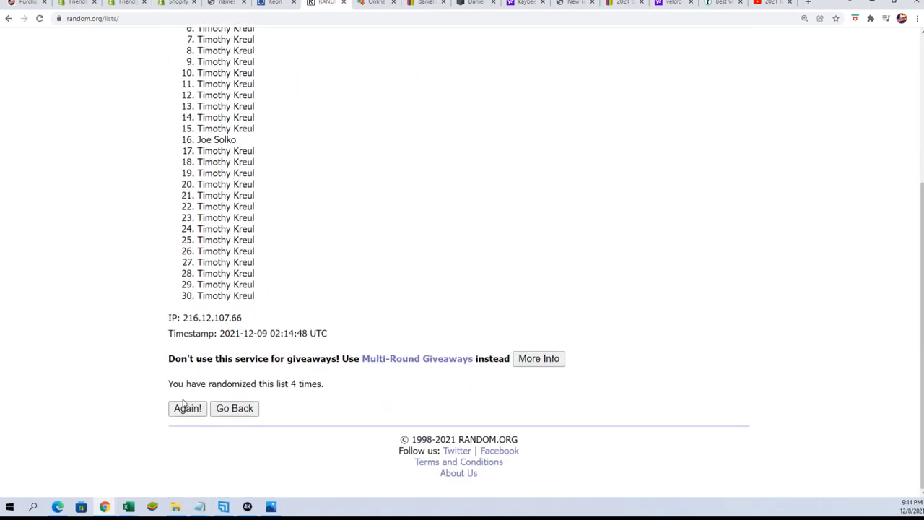
left_click(188, 407)
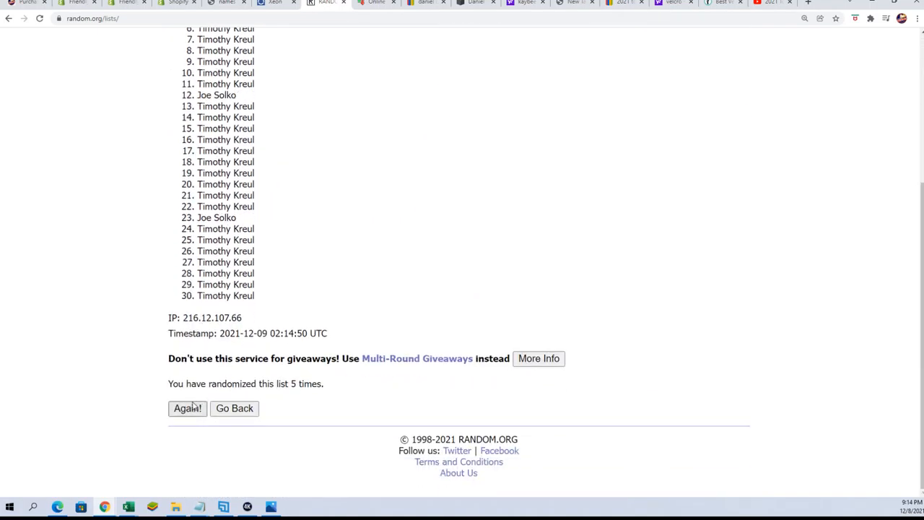
left_click(188, 407)
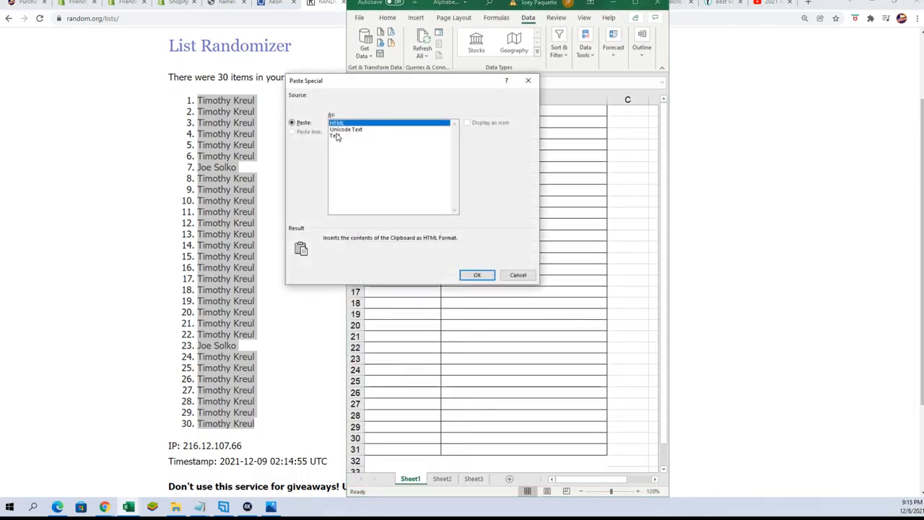
Step: Paste the shuffled owner names into the Excel sheet as plain Text via Paste Special
left_click(477, 274)
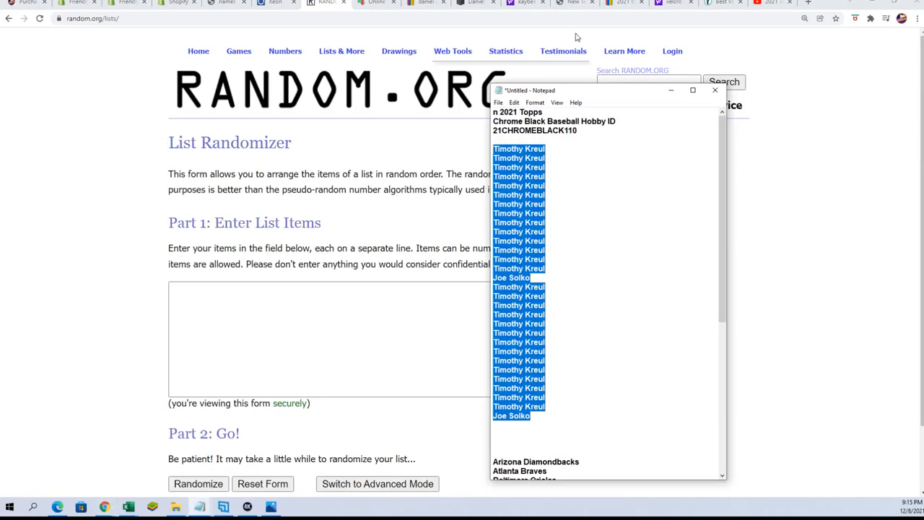
Step: Paste the 30 MLB team names into the item list and randomize them
scroll("down", 3)
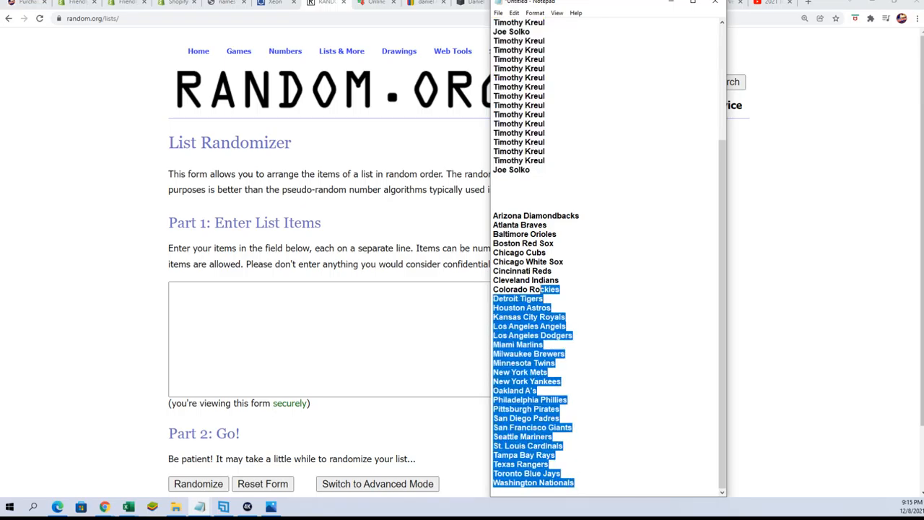
right_click(526, 289)
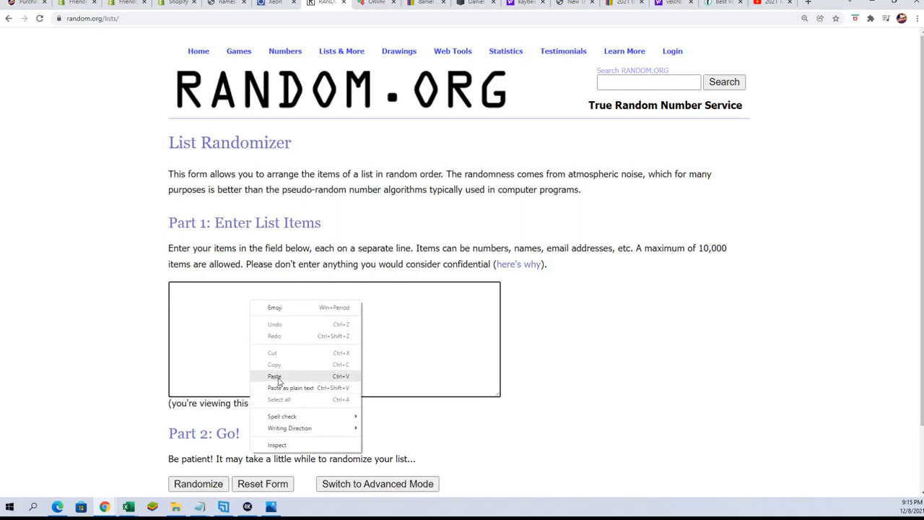
left_click(274, 376)
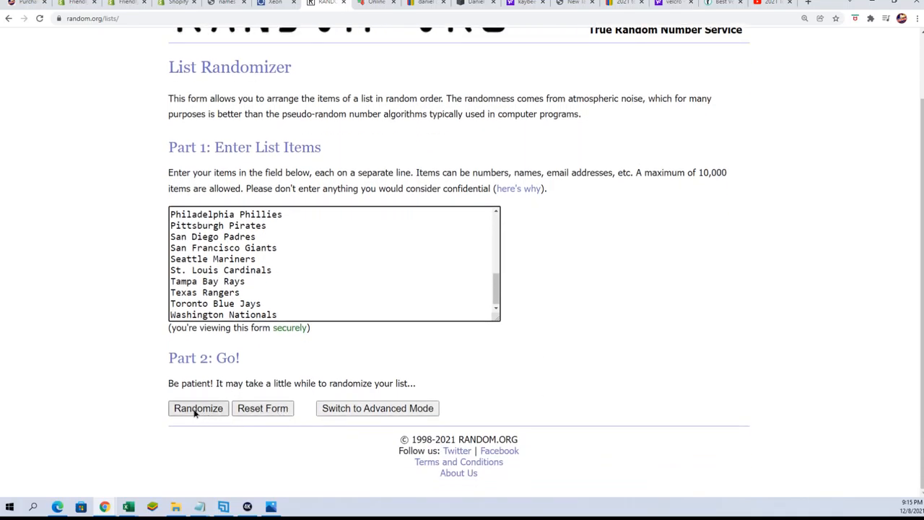
left_click(197, 408)
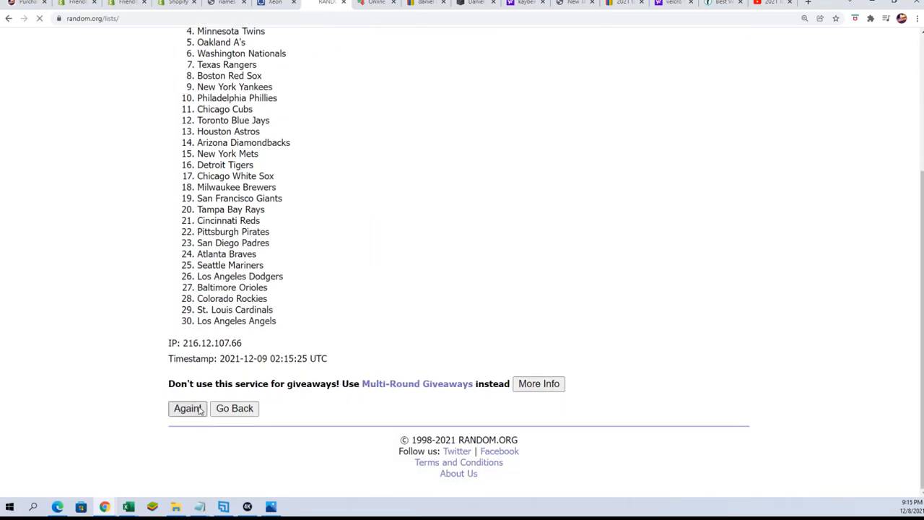
Step: Reshuffle the team list five more times with Again! for a fresh random order
left_click(188, 407)
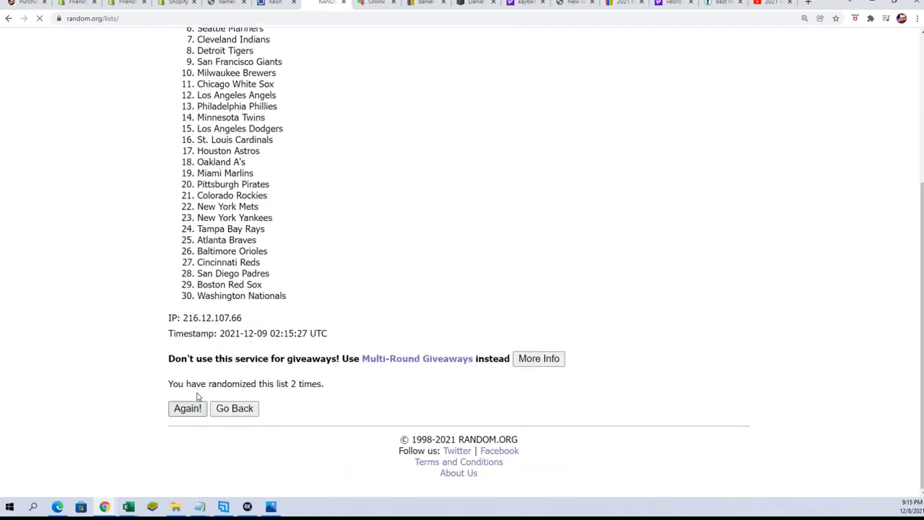
left_click(188, 408)
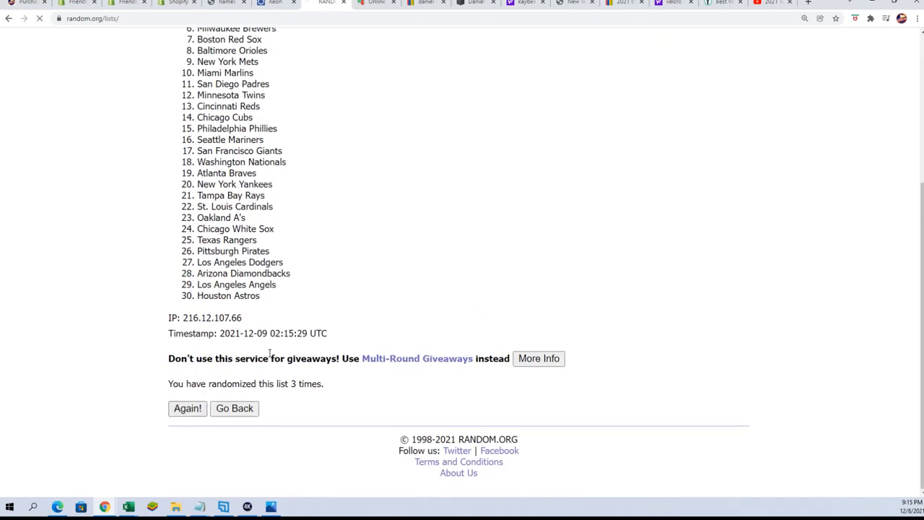
left_click(188, 407)
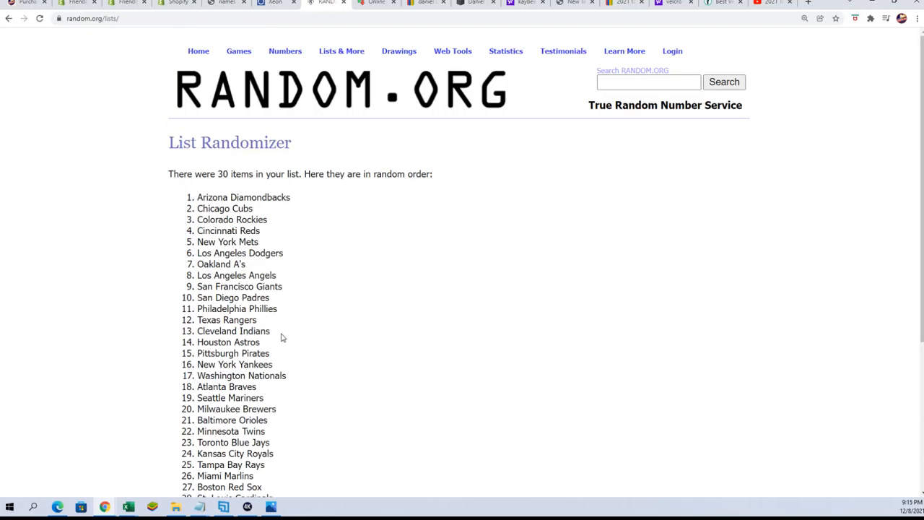
scroll("down", 3)
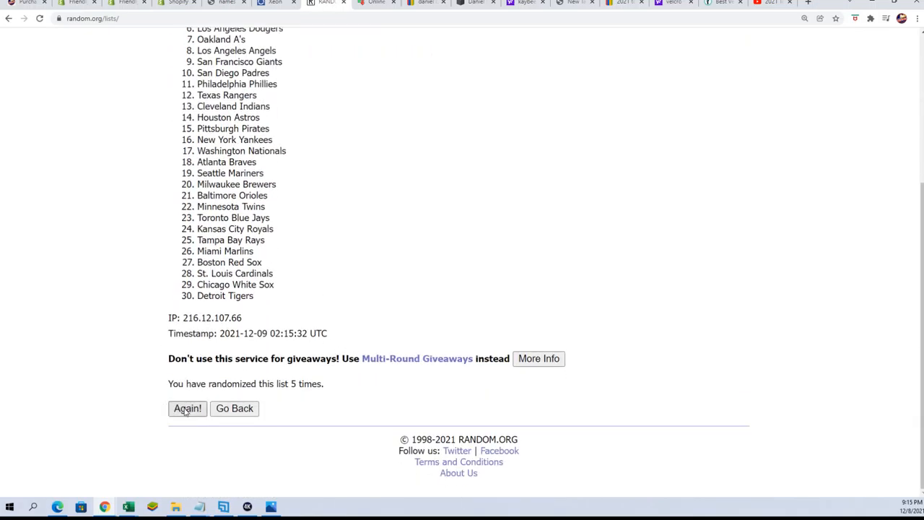
left_click(188, 407)
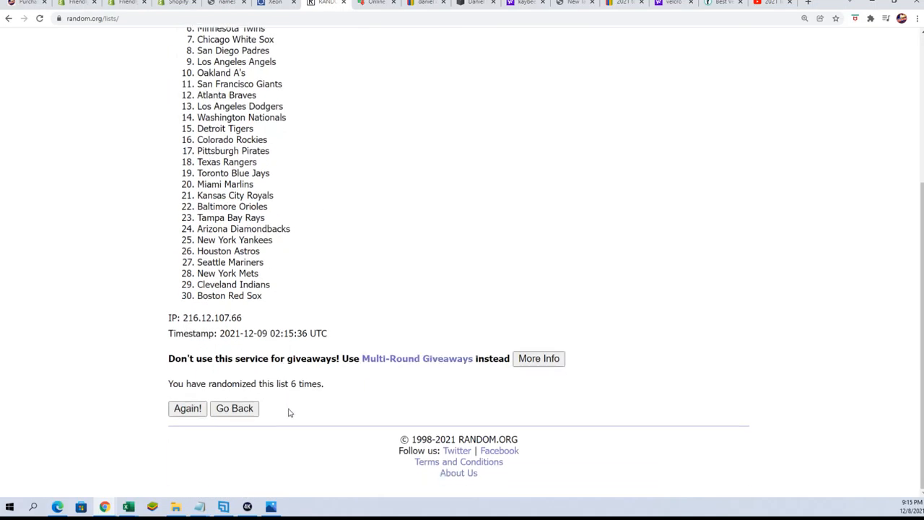
left_click(188, 408)
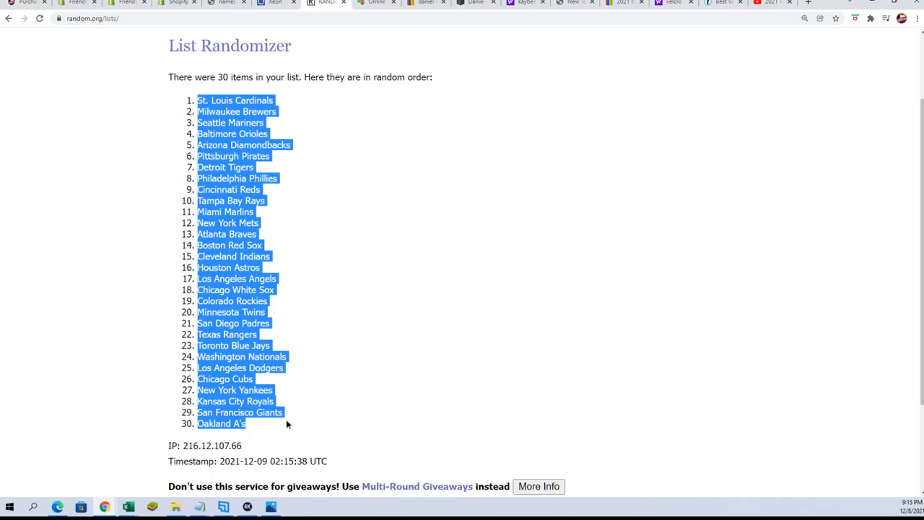
Step: Copy the highlighted randomized team order, St. Louis Cardinals first to Oakland A's last
right_click(230, 167)
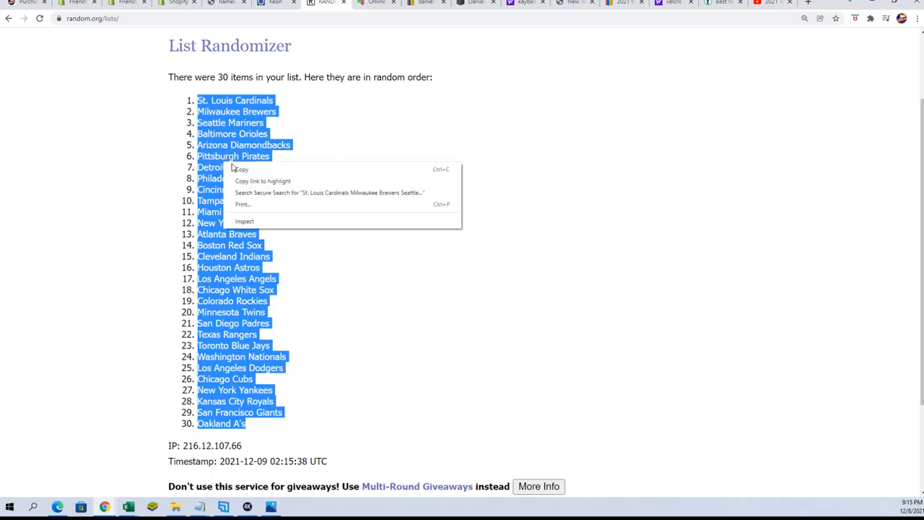
left_click(281, 205)
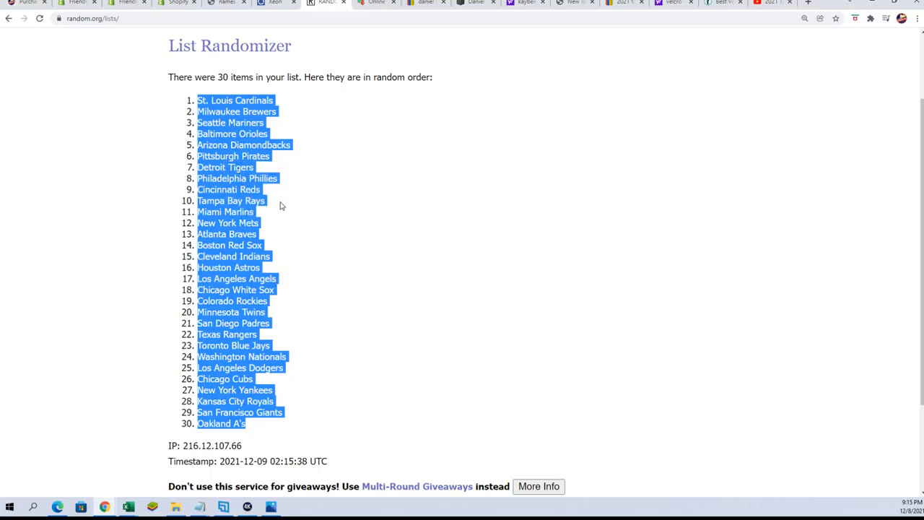
mouse_move(303, 312)
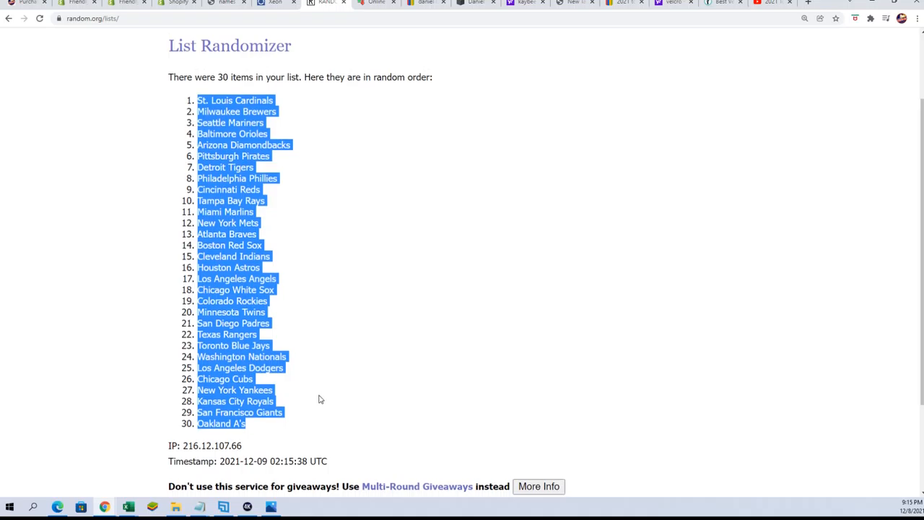
mouse_move(174, 299)
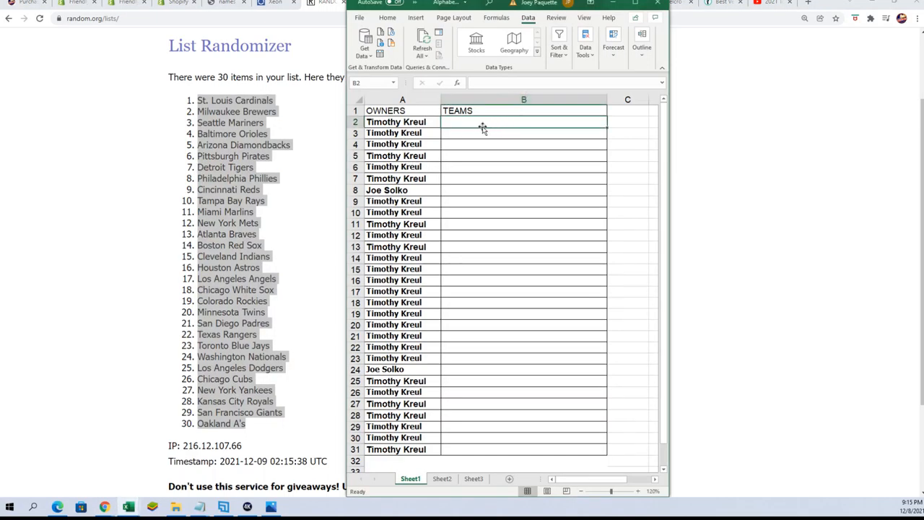
right_click(463, 122)
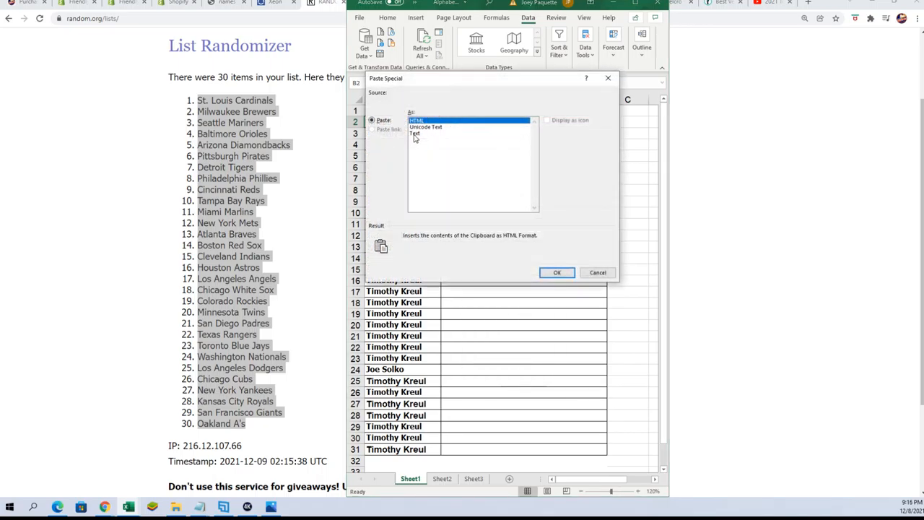
left_click(558, 272)
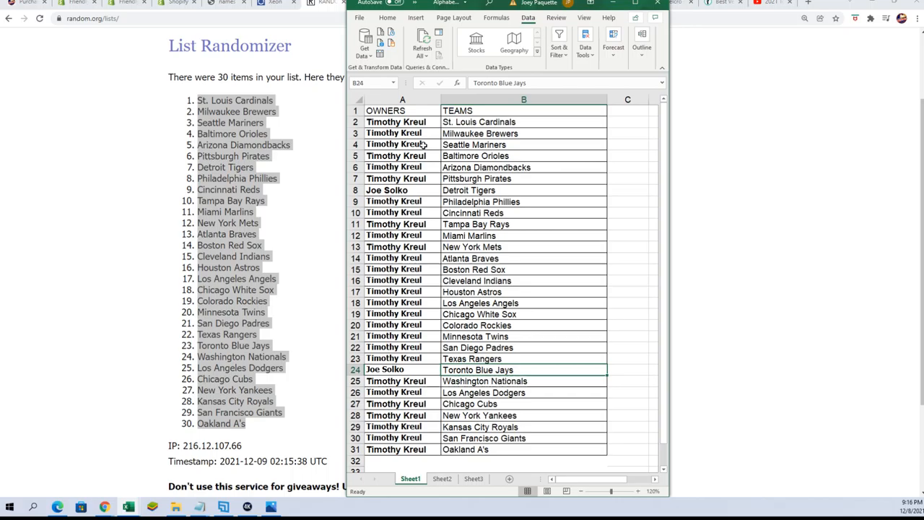
mouse_move(507, 203)
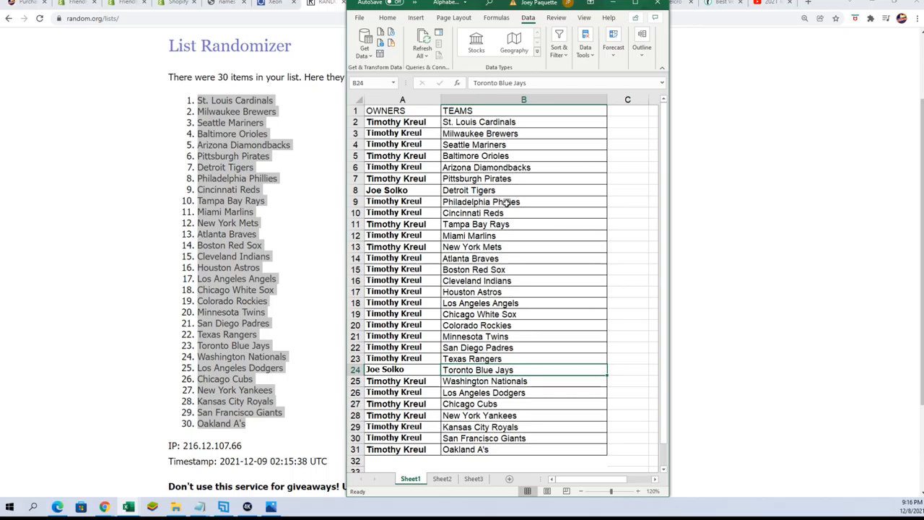
left_click(387, 190)
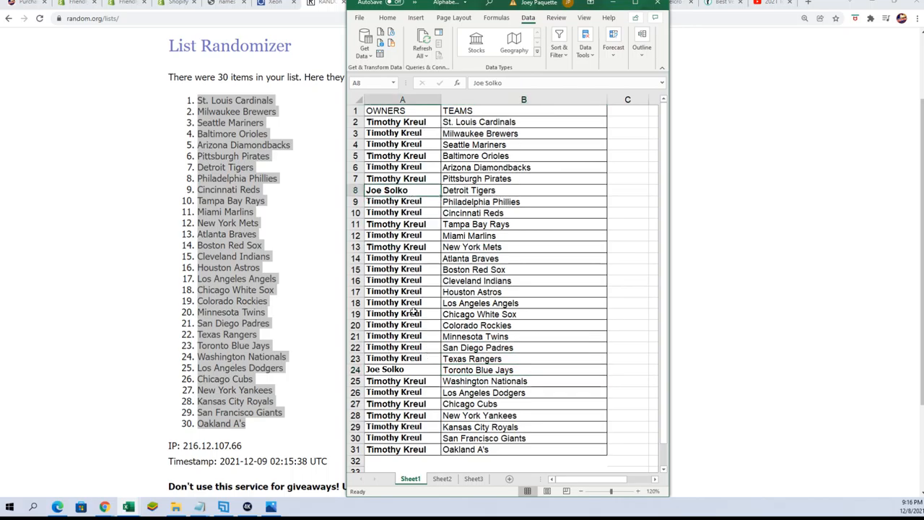
left_click(384, 370)
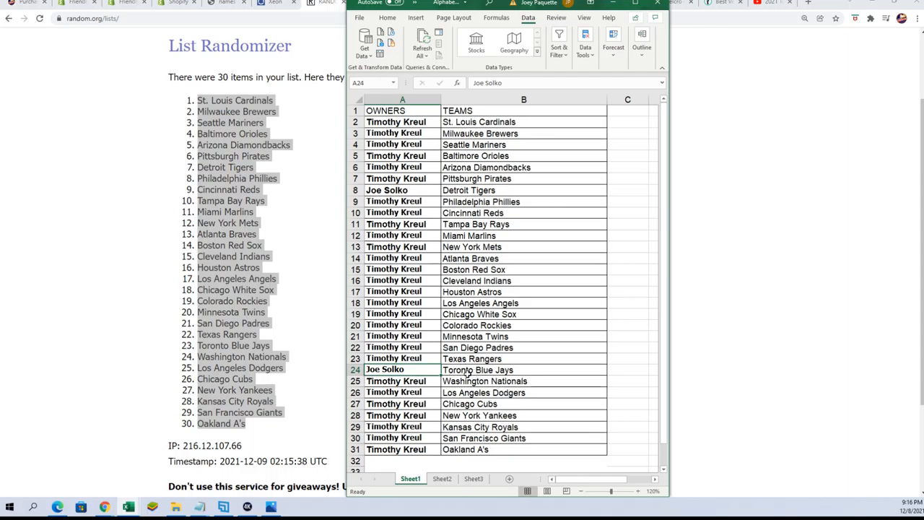
mouse_move(440, 173)
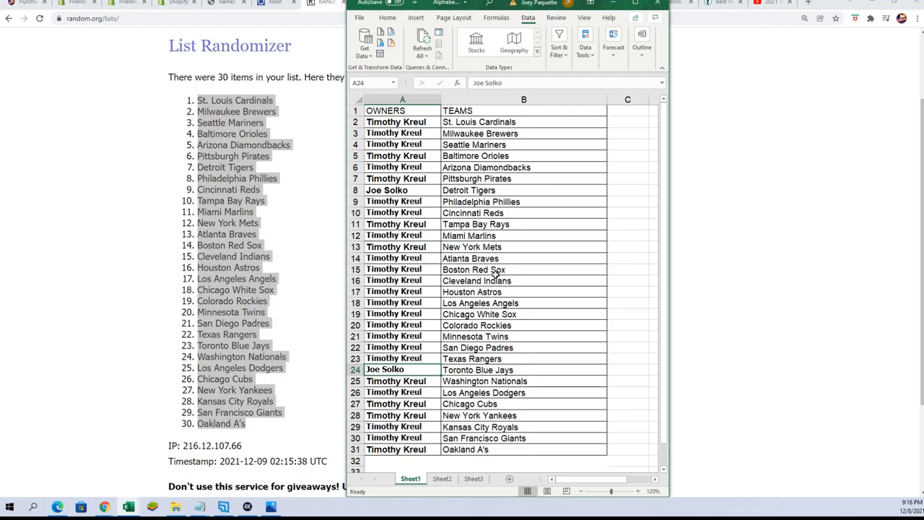
mouse_move(436, 201)
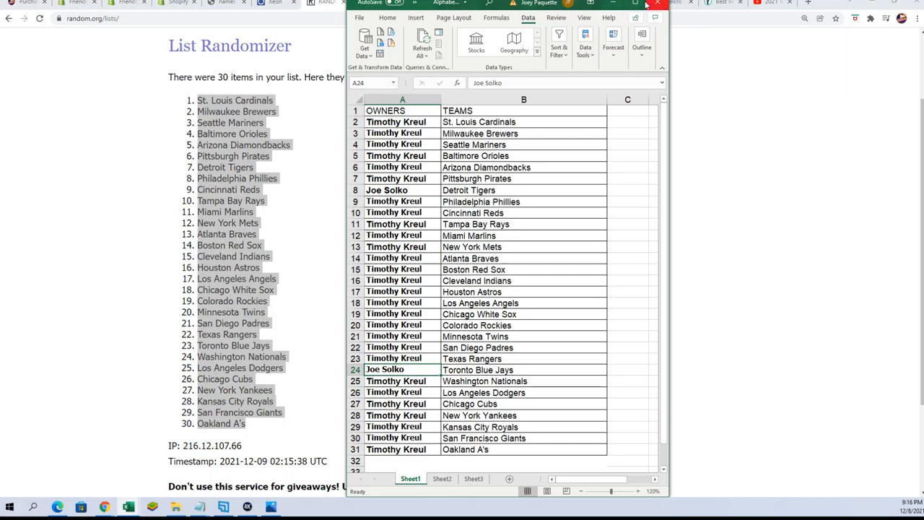
Step: Maximize Excel, select A1:B31 and sort the table by TEAMS A to Z
left_click(636, 3)
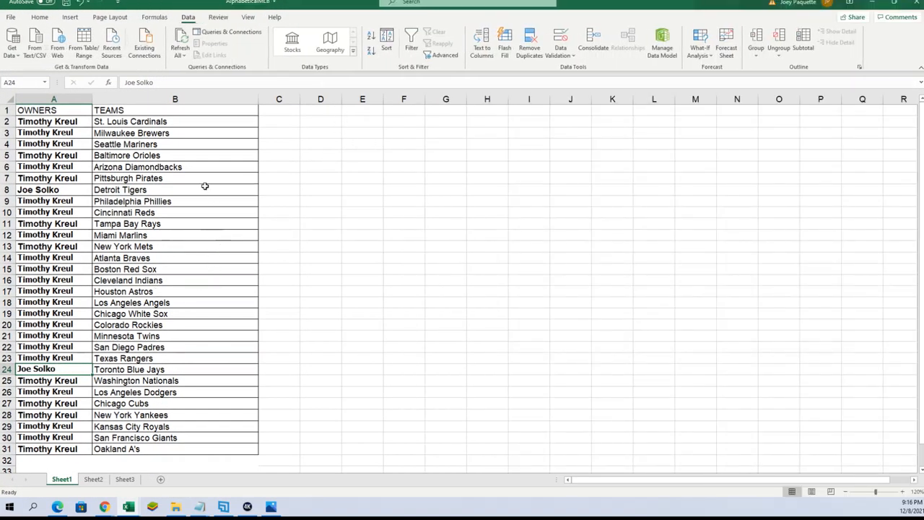
left_click(52, 110)
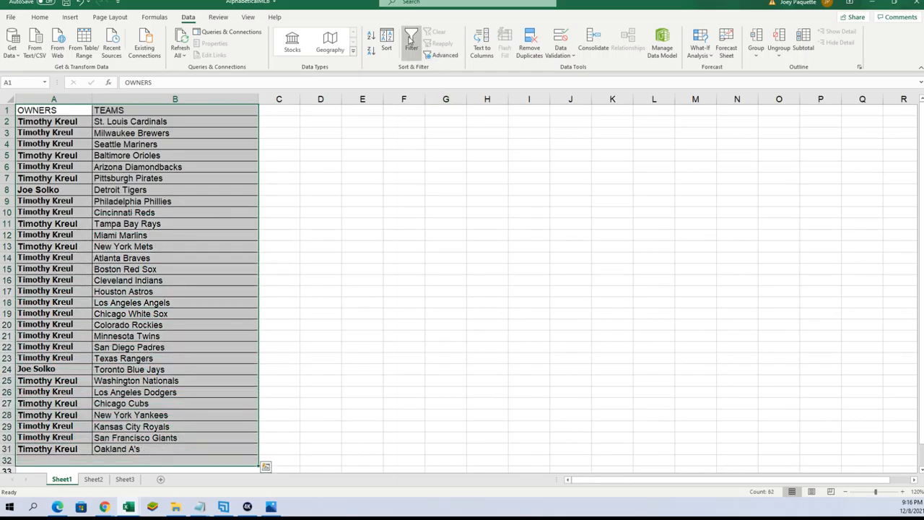
left_click(387, 41)
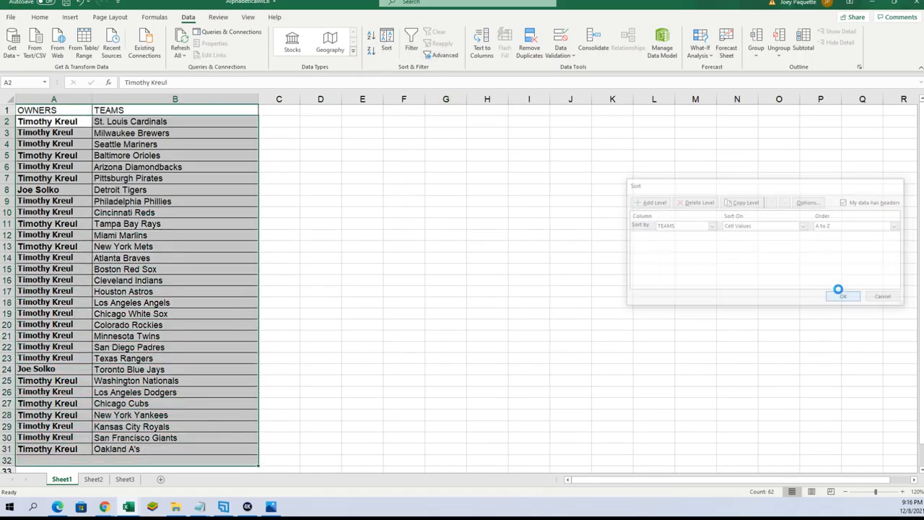
left_click(844, 296)
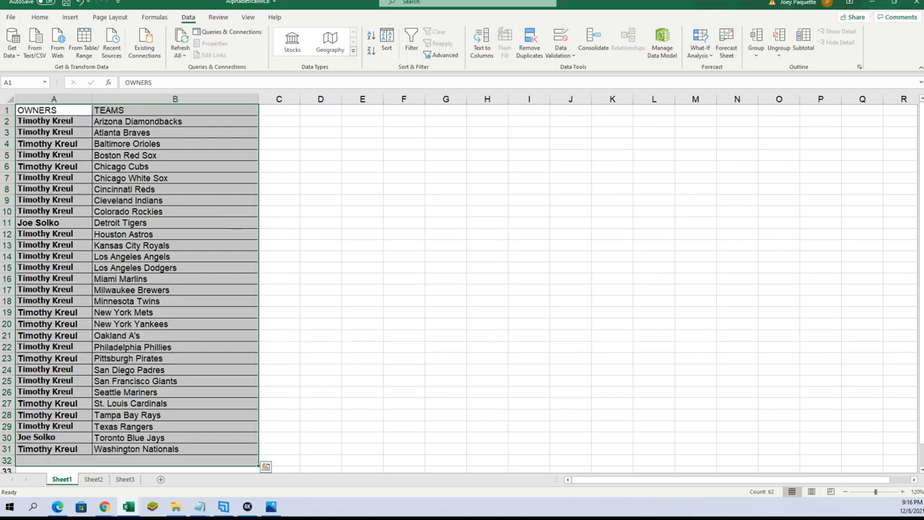